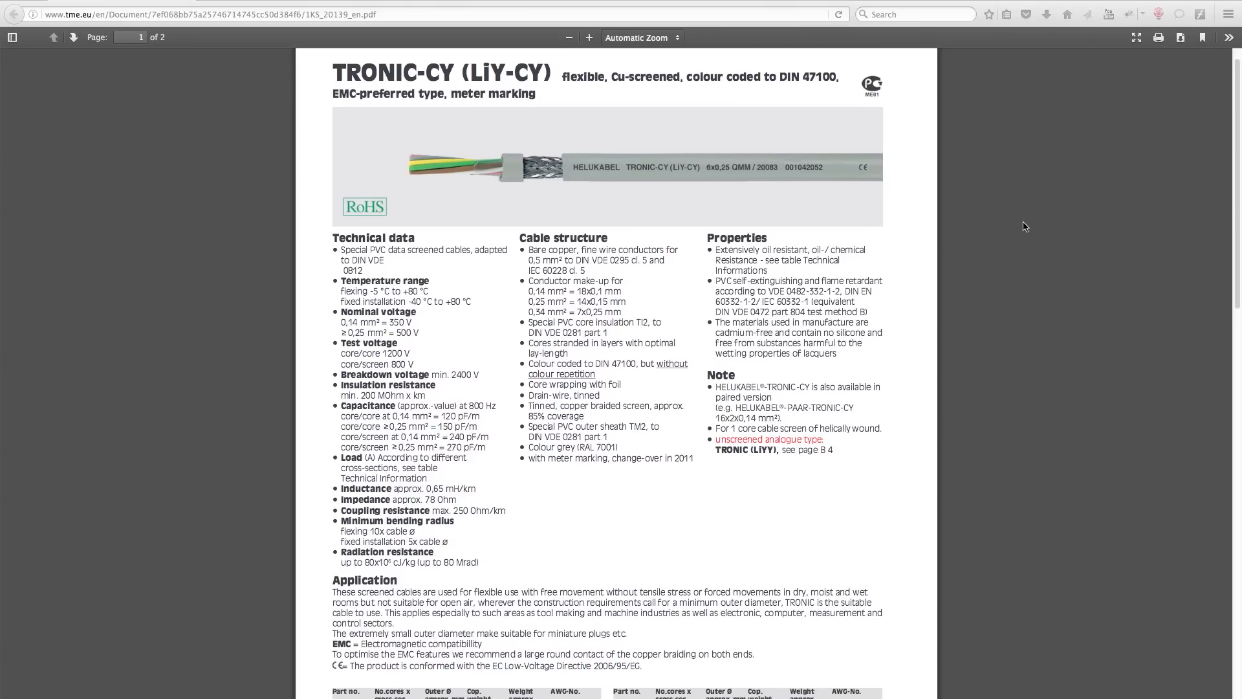
pyautogui.scroll(-3)
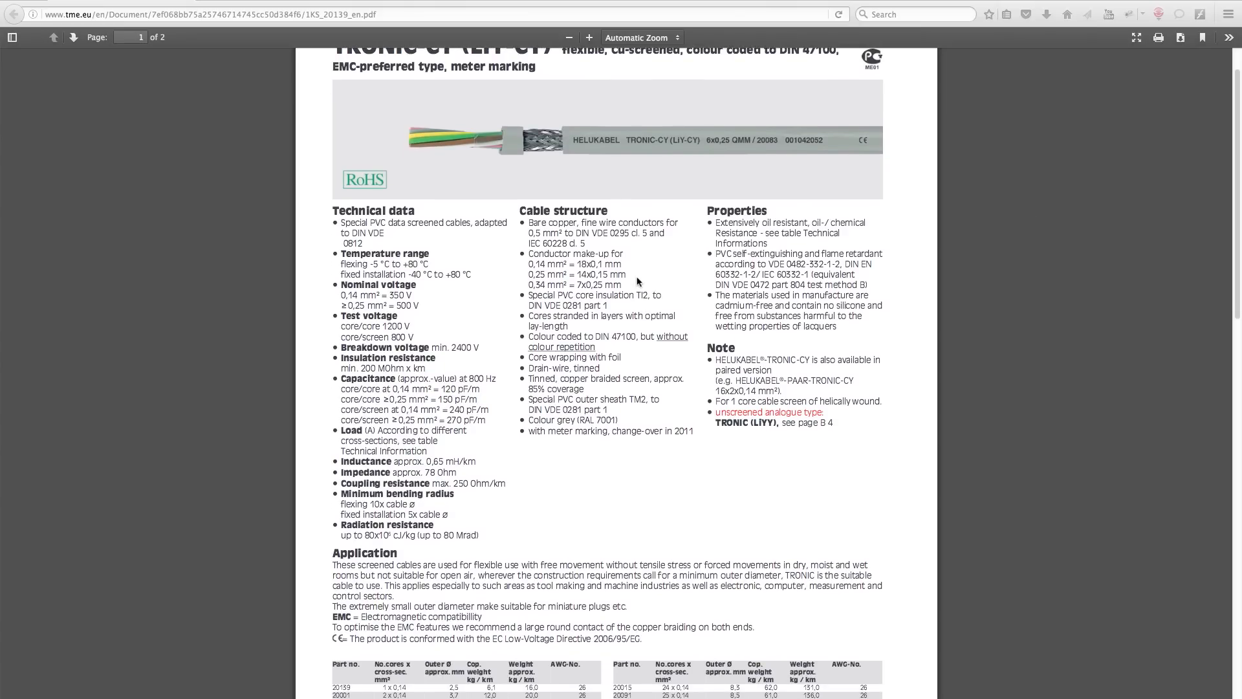
pyautogui.moveTo(653, 320)
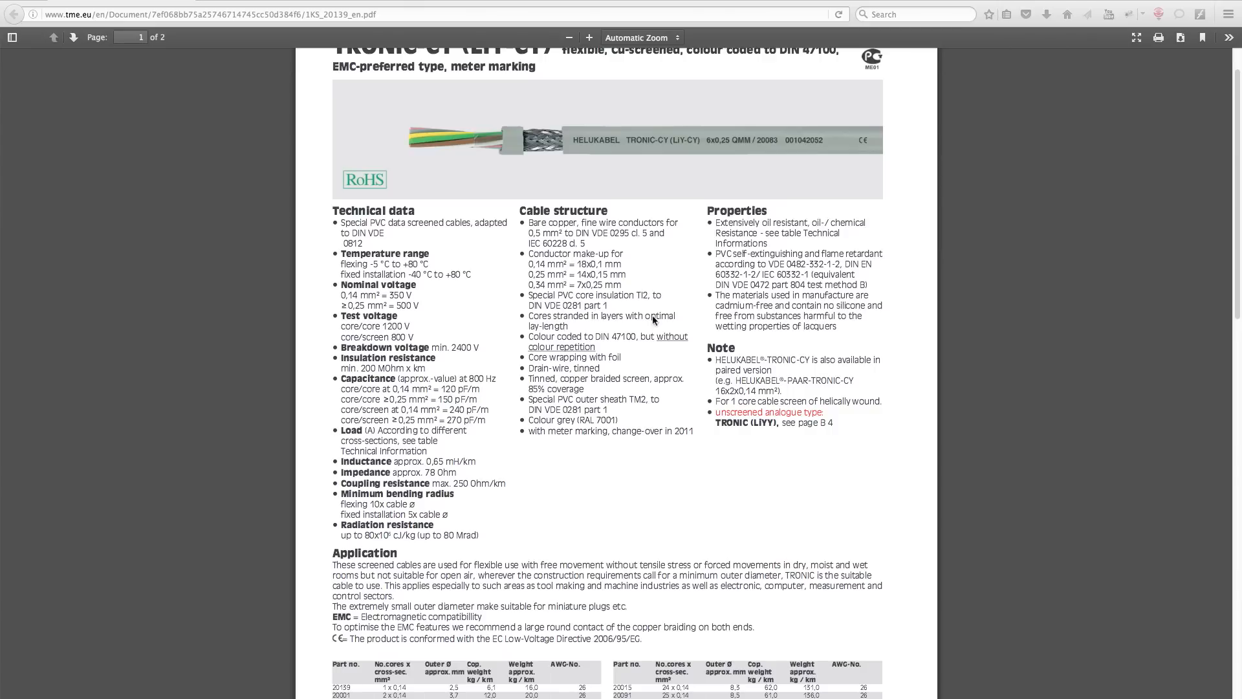
pyautogui.moveTo(660, 332)
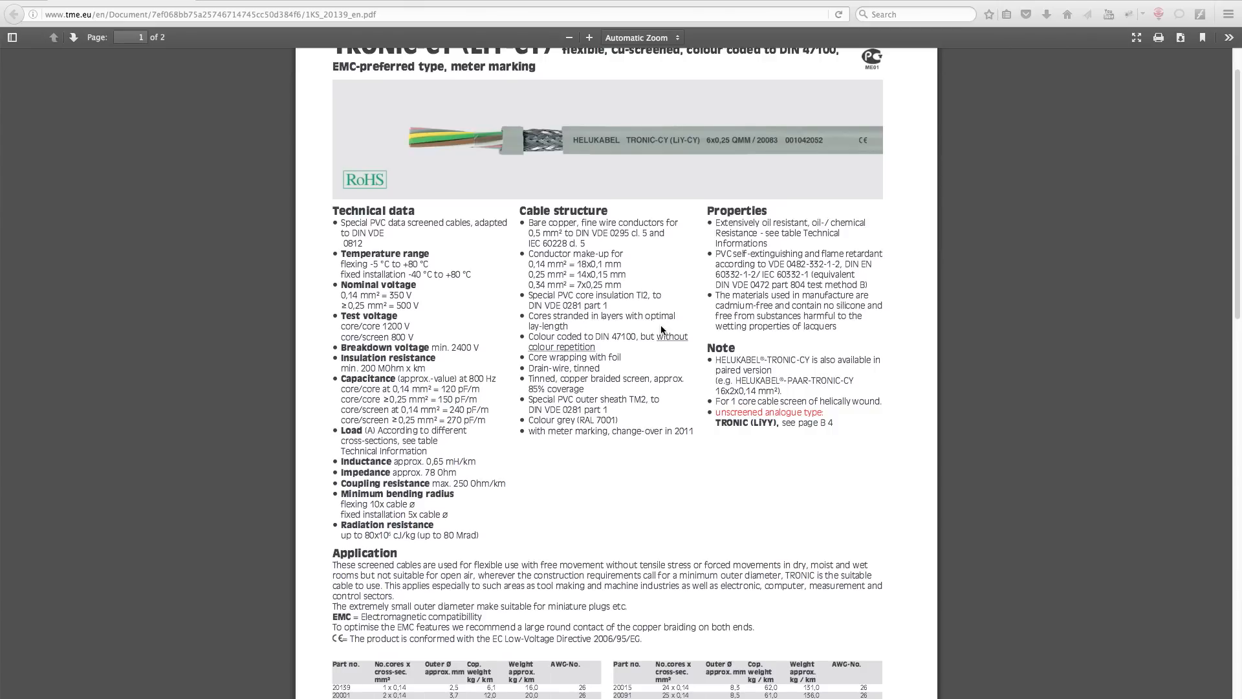